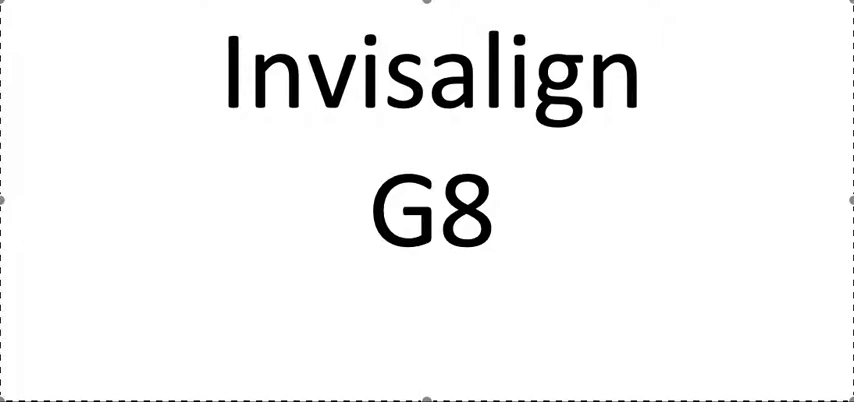
{"action": "left_click", "coordinate": [222, 80]}
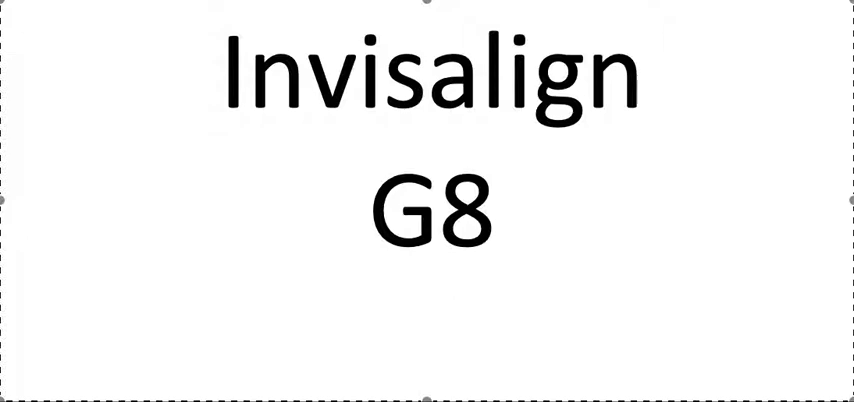
{"action": "left_click", "coordinate": [222, 85]}
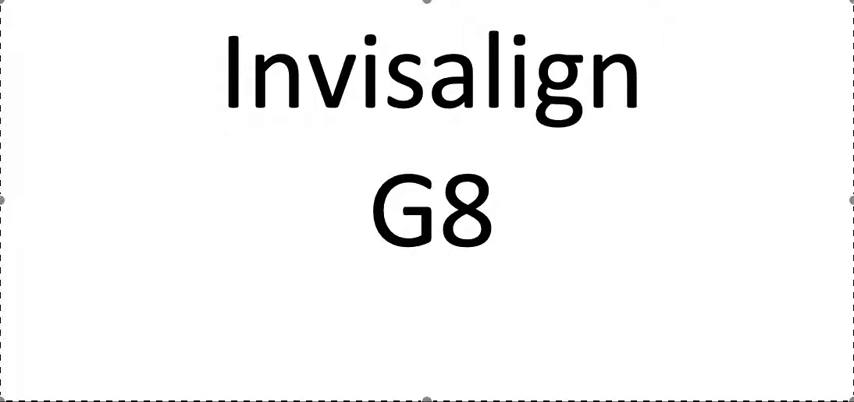
{"action": "left_click", "coordinate": [222, 80]}
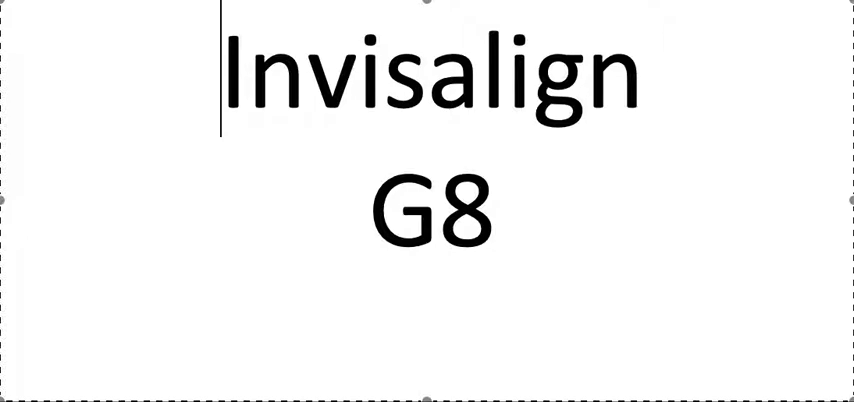